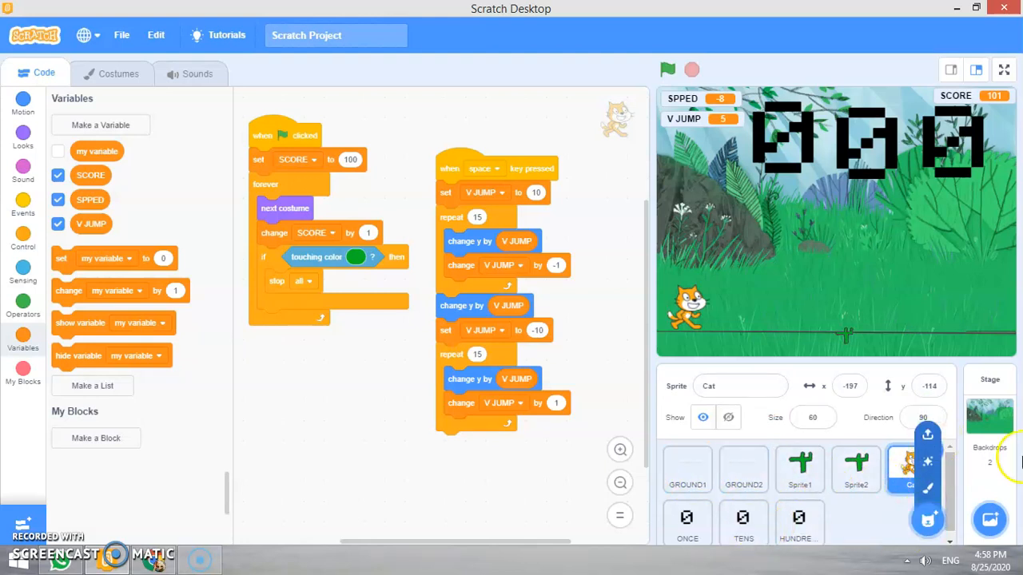
# Inspect the first cactus sprite's script and its costume, then return to its code
pyautogui.click(911, 469)
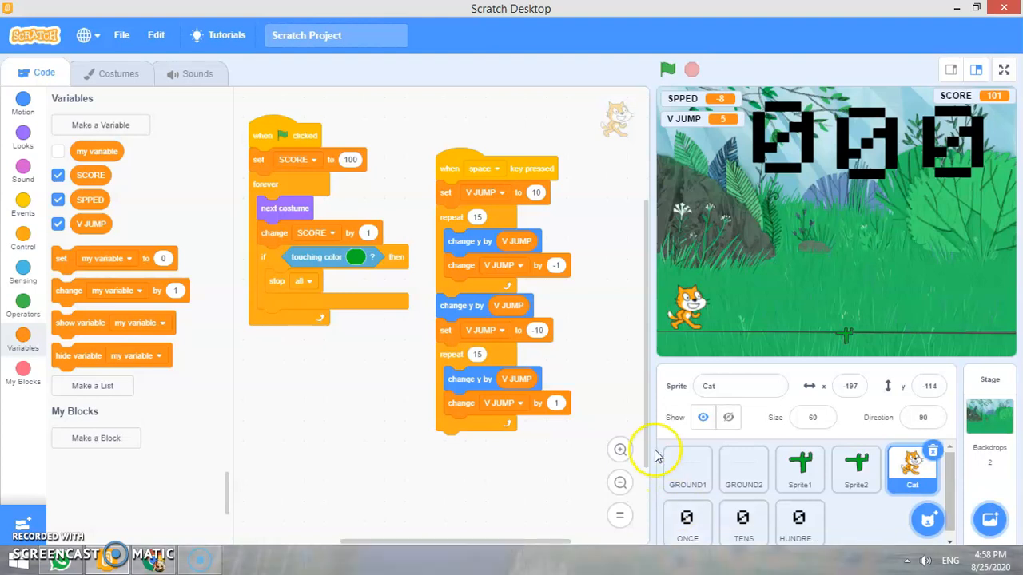
pyautogui.moveTo(124, 170)
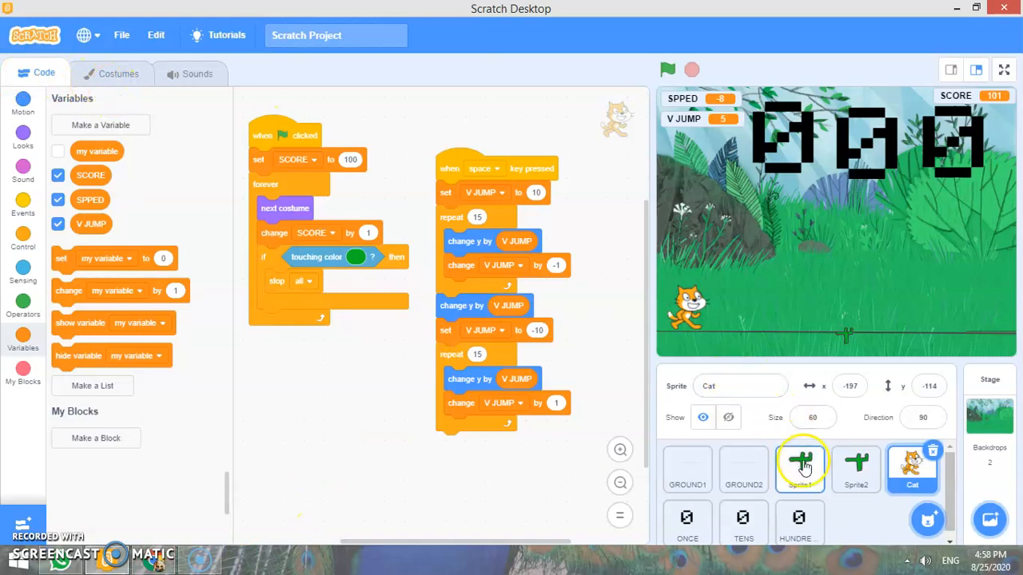
pyautogui.click(799, 470)
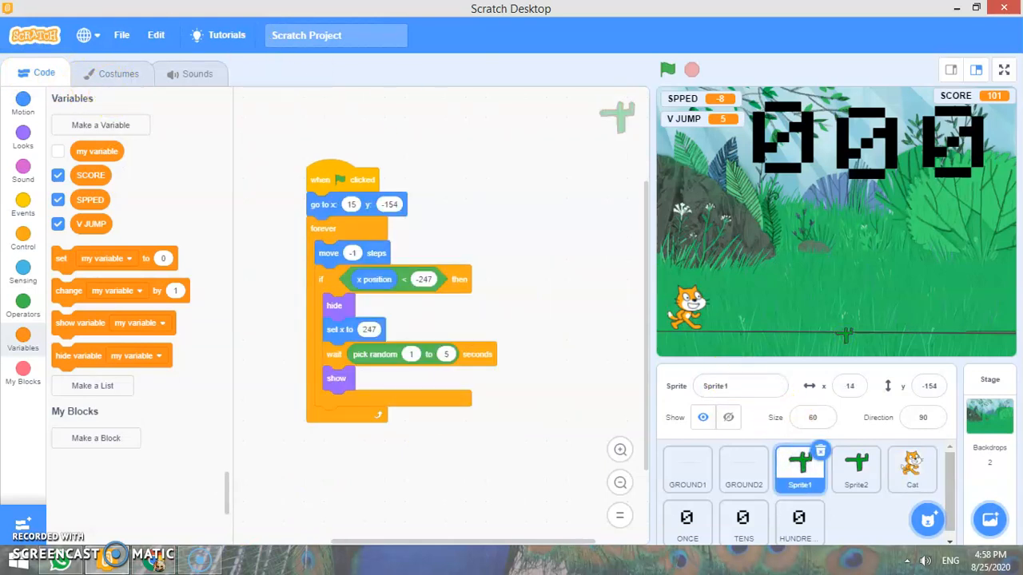
pyautogui.click(118, 73)
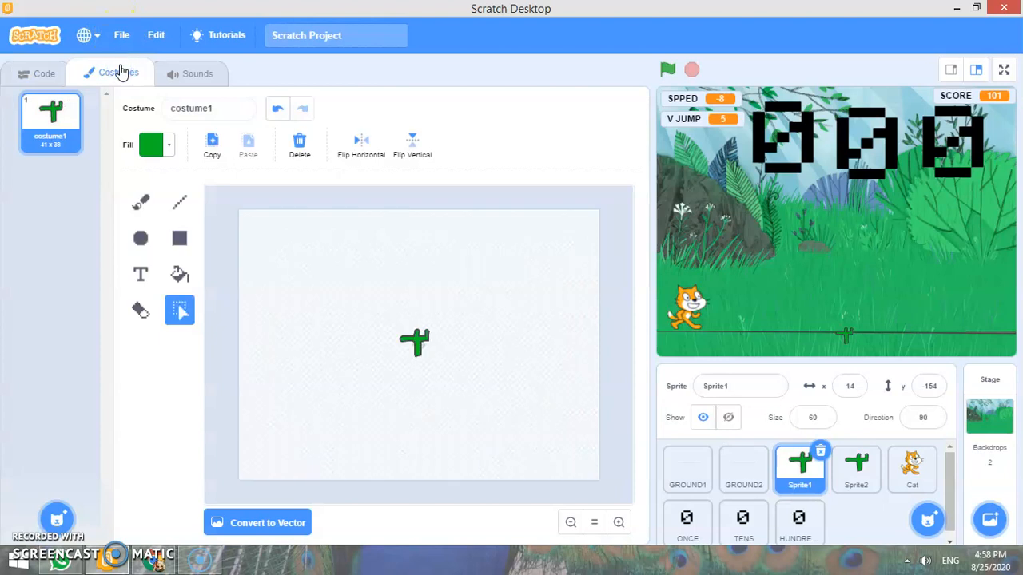
pyautogui.click(36, 72)
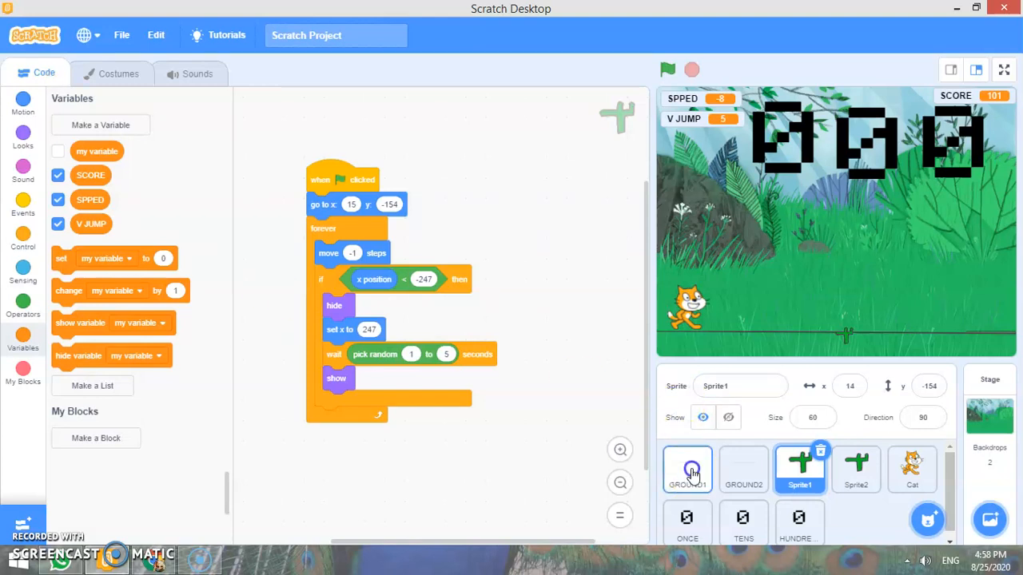
# Browse the GROUND2, cactus, and Cat jump scripts
pyautogui.click(743, 470)
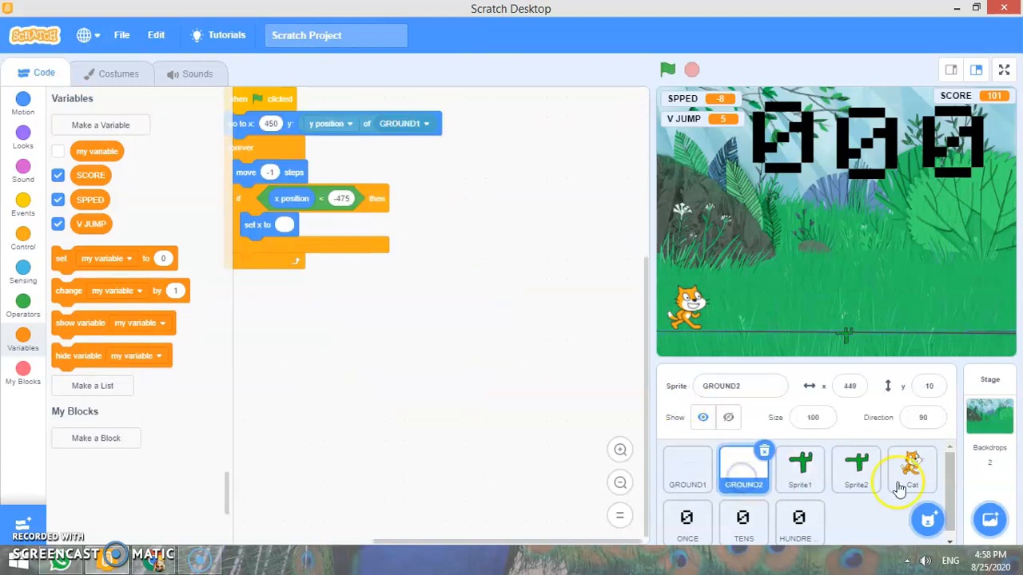
pyautogui.click(799, 468)
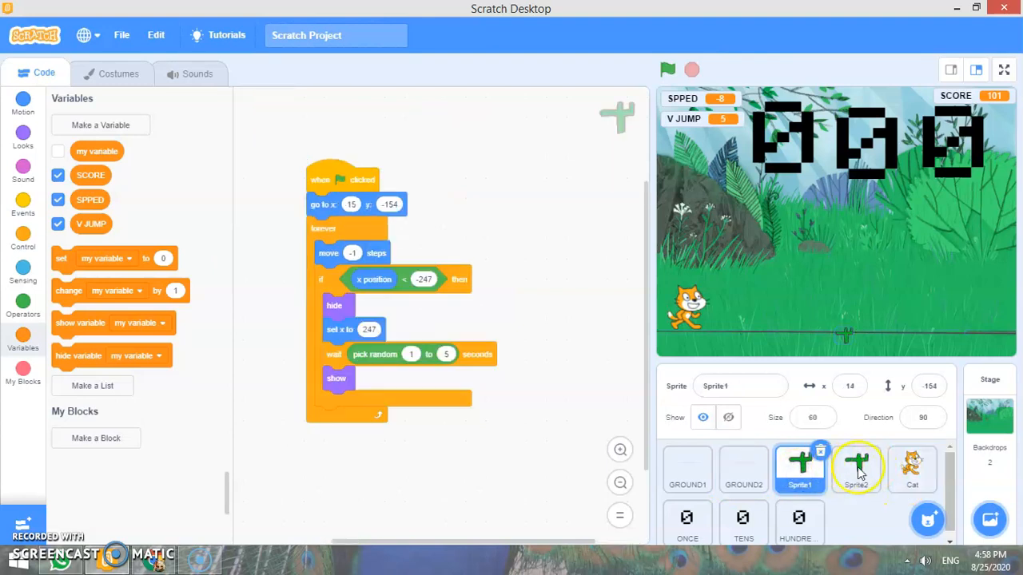
pyautogui.click(912, 470)
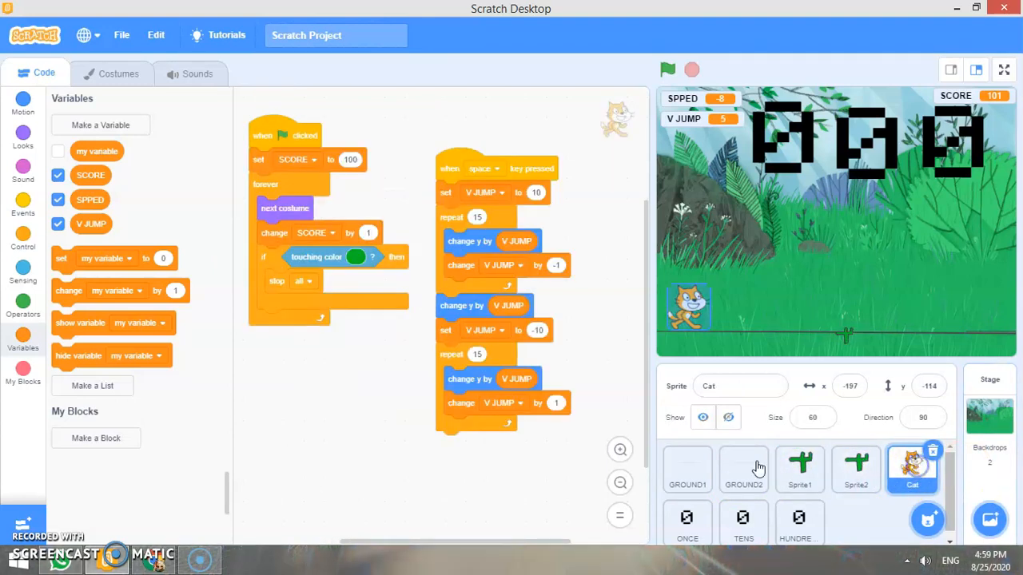
# View the TENS digit script, then the HUNDREDS script using letter 1 of SCORE
pyautogui.click(743, 519)
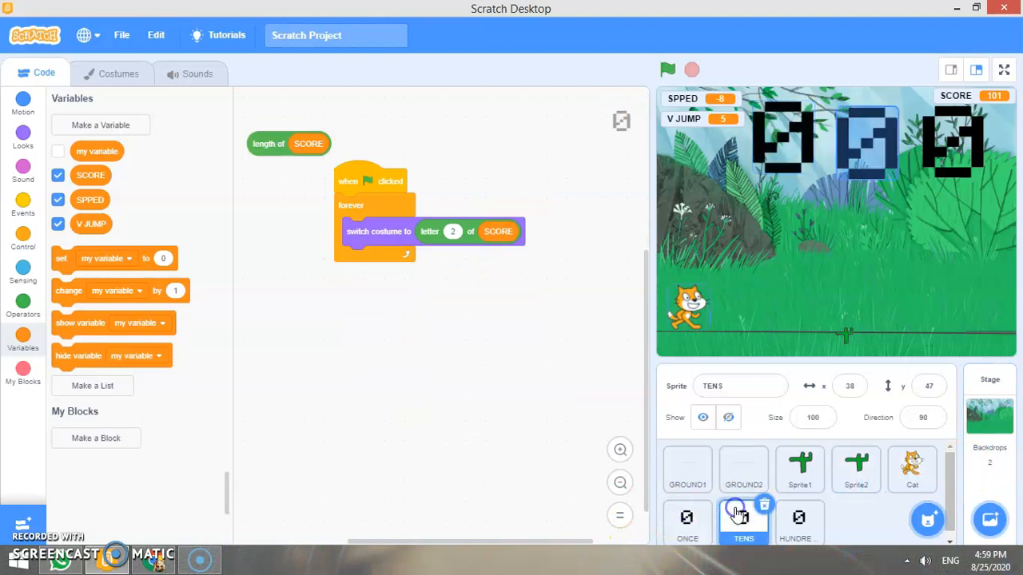
pyautogui.click(797, 520)
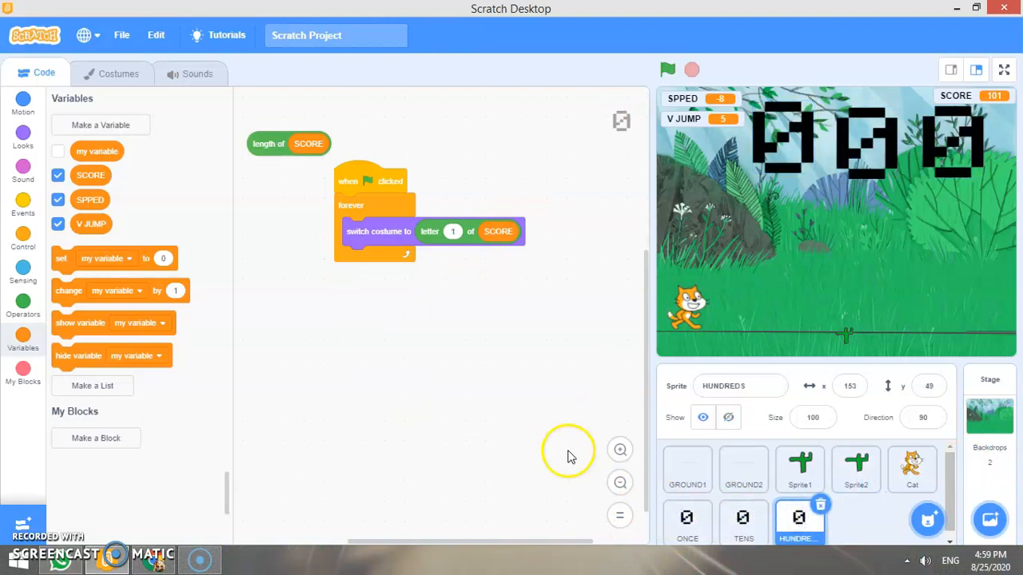
pyautogui.moveTo(69, 285)
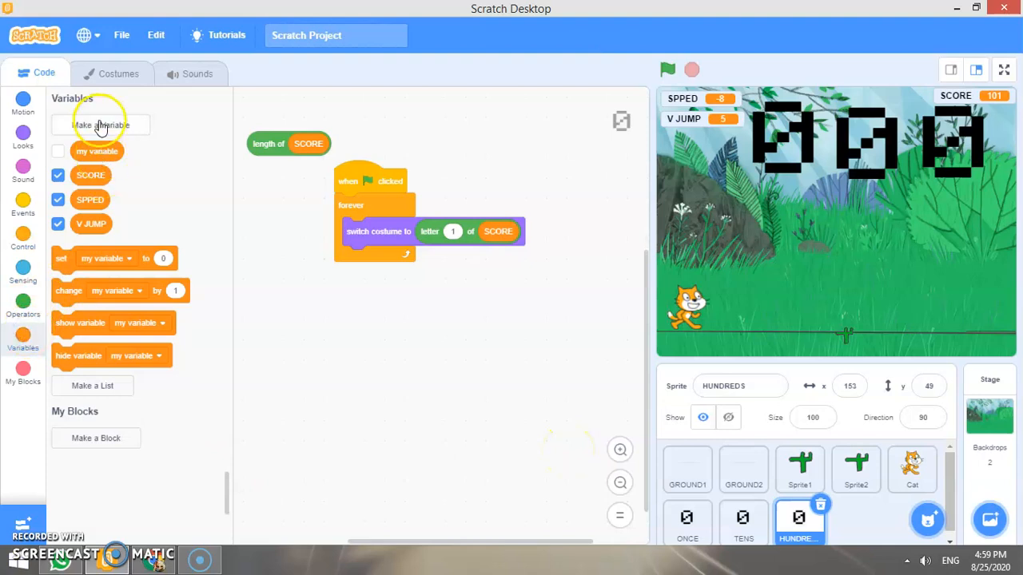
pyautogui.click(97, 125)
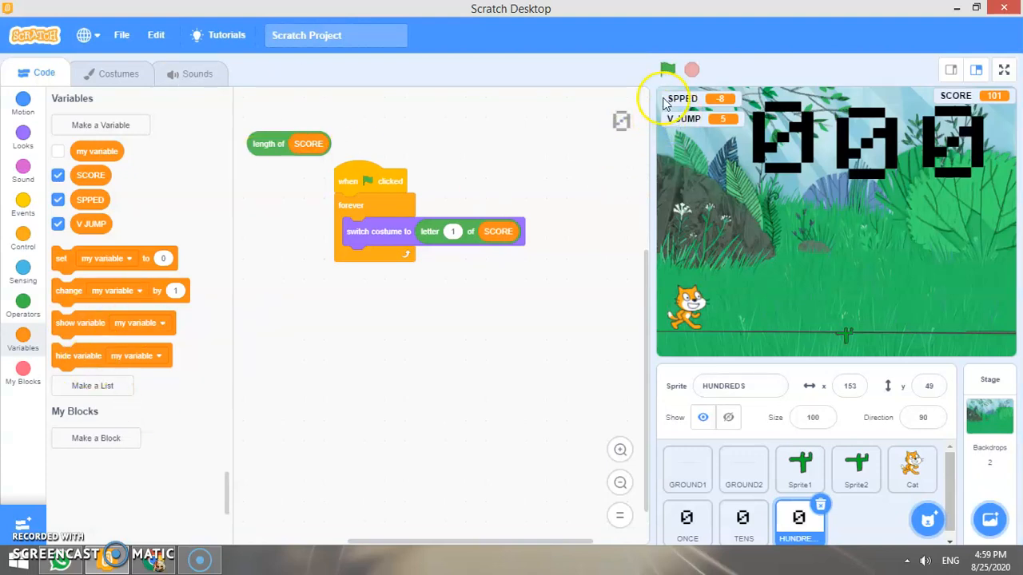
pyautogui.moveTo(999, 114)
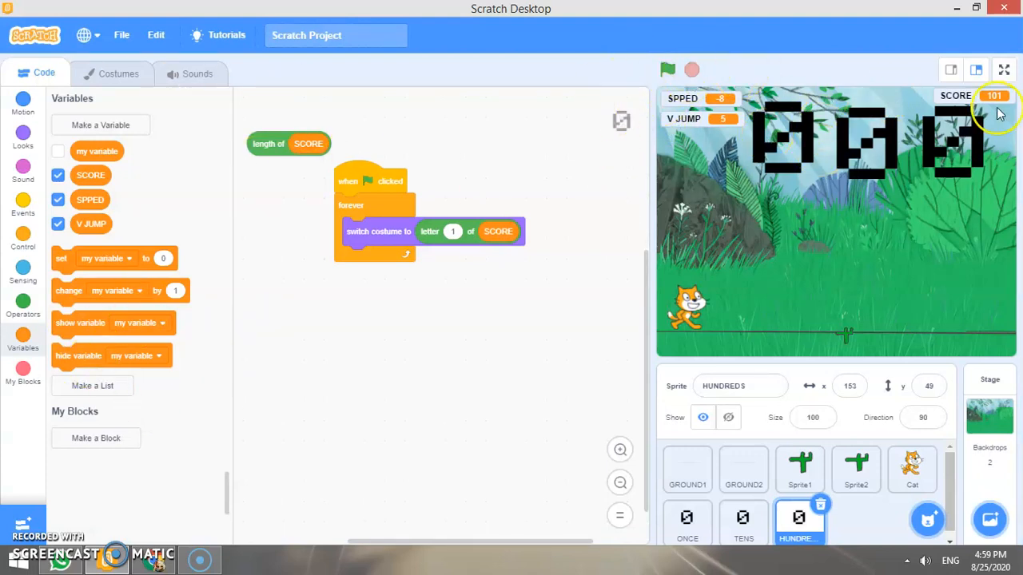
pyautogui.moveTo(779, 555)
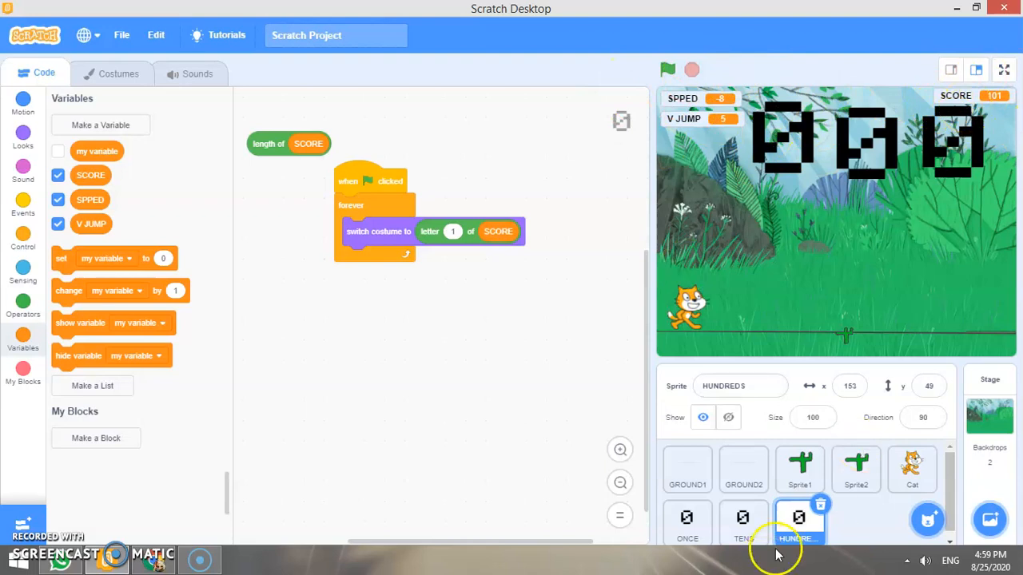
pyautogui.moveTo(582, 420)
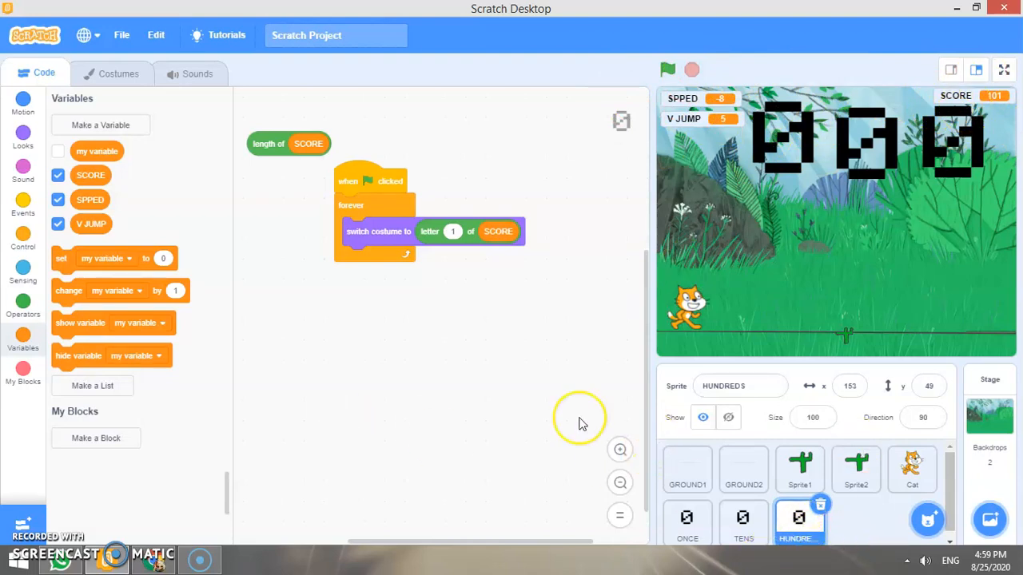
pyautogui.moveTo(582, 423)
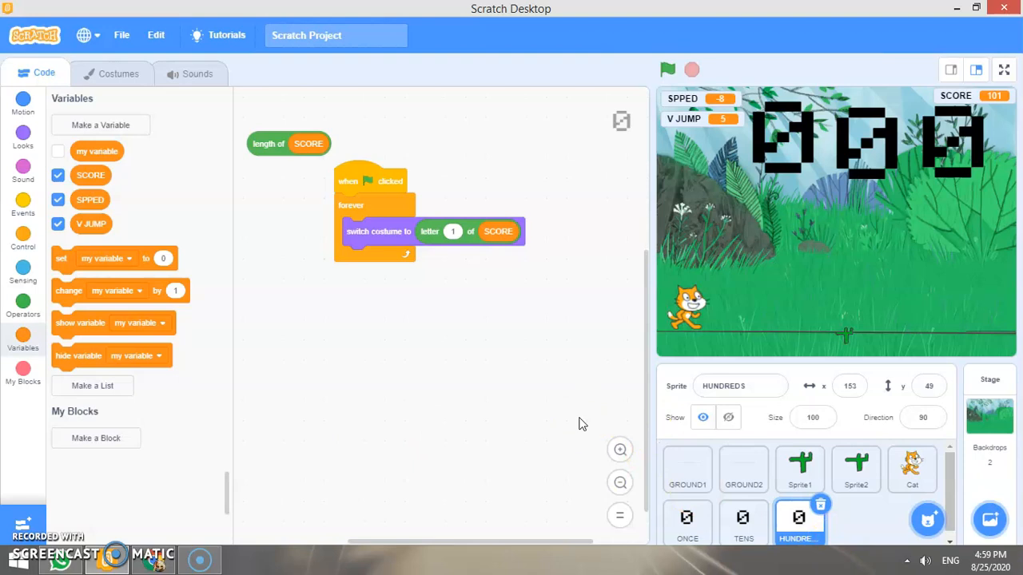
pyautogui.moveTo(829, 11)
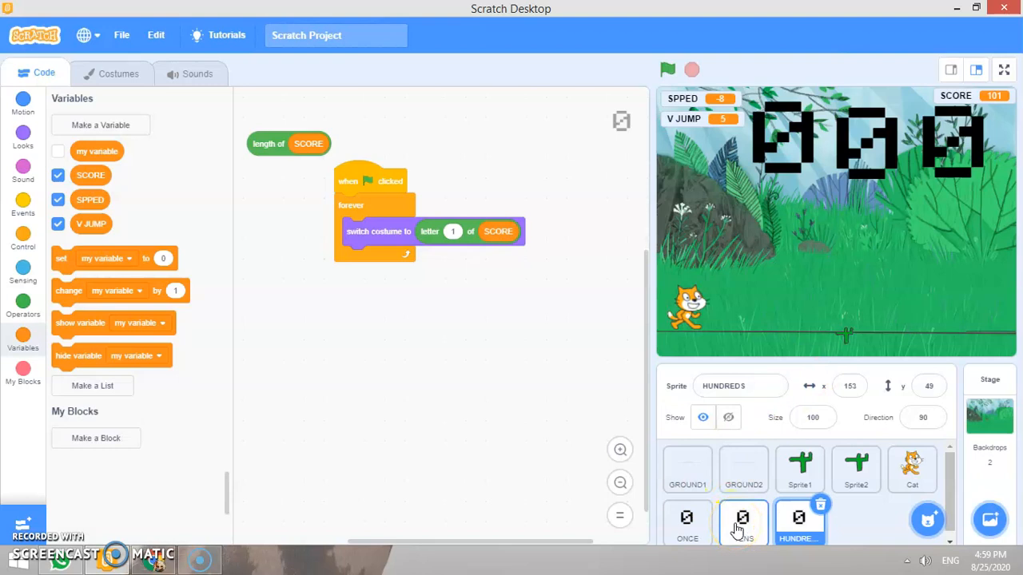
# Check the TENS script using letter 2 of SCORE, then make the stage full-screen
pyautogui.click(742, 520)
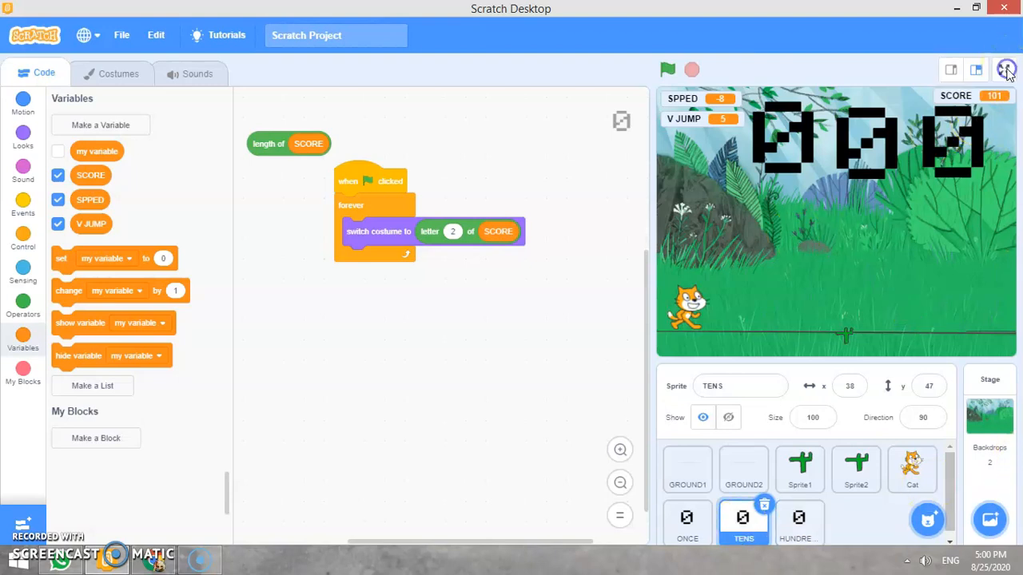
pyautogui.click(1006, 70)
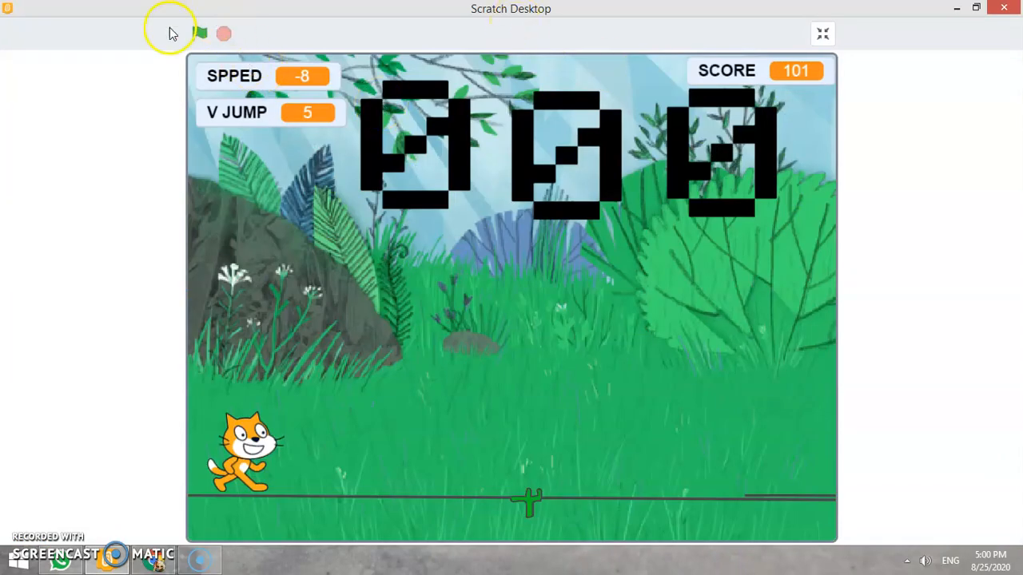
# Play the cactus game four times full-screen, then exit back to the editor
pyautogui.click(200, 33)
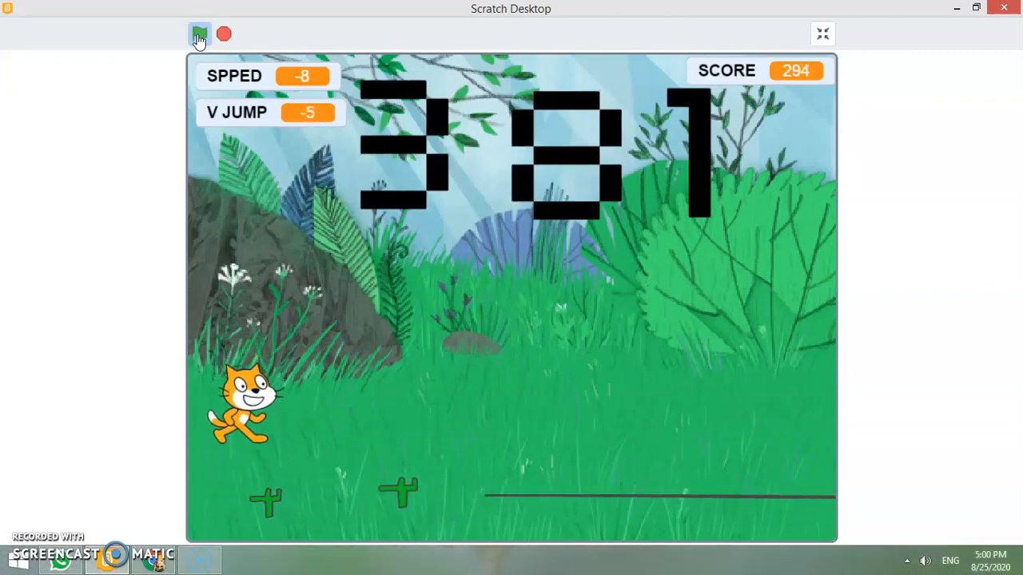
pyautogui.click(199, 34)
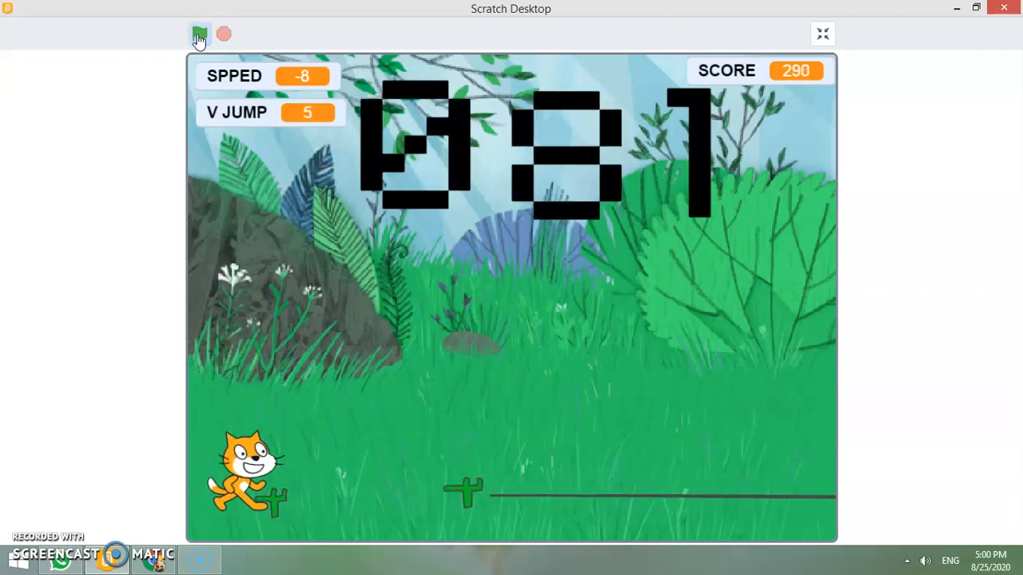
pyautogui.click(200, 33)
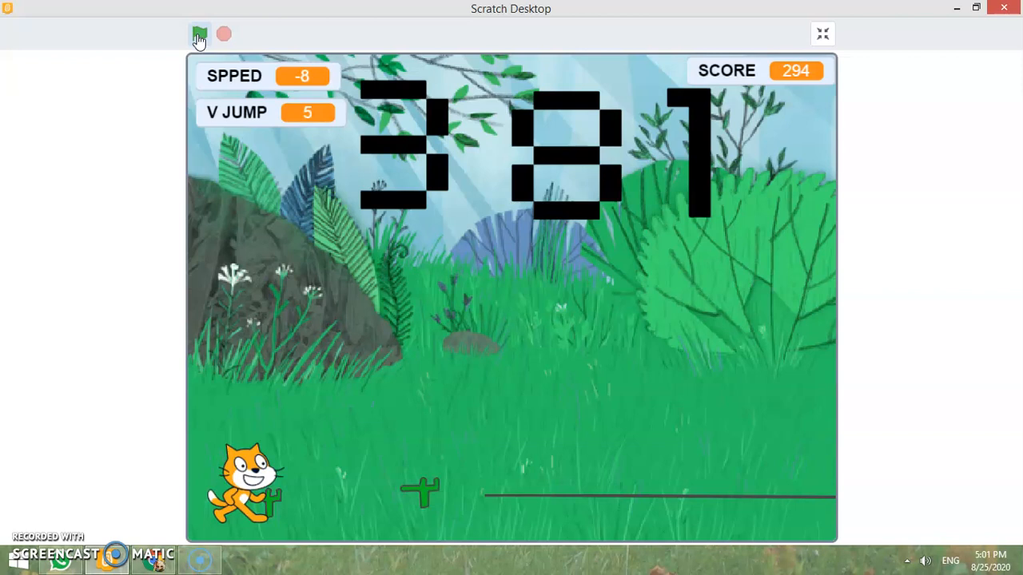
pyautogui.click(199, 34)
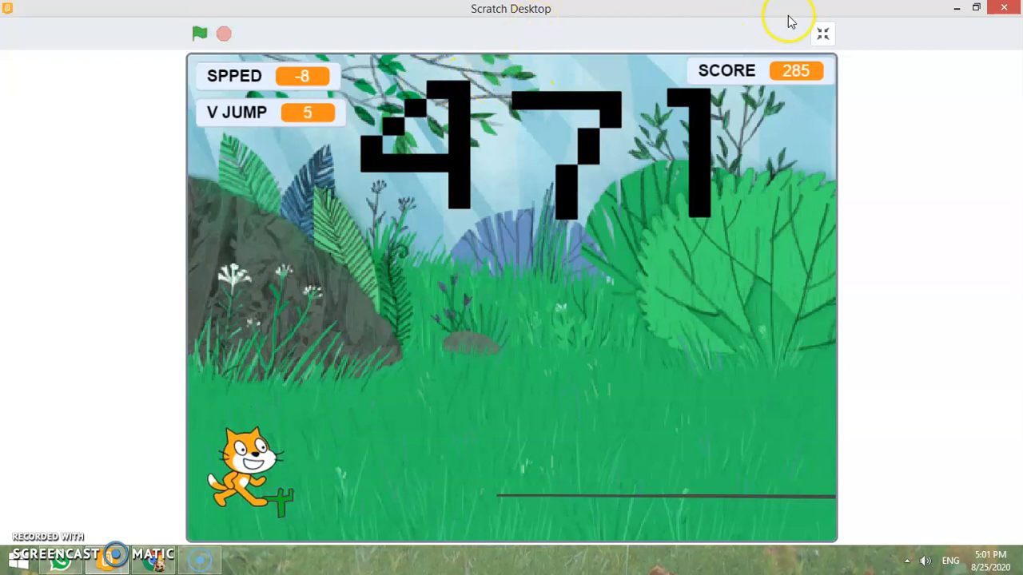
pyautogui.click(823, 33)
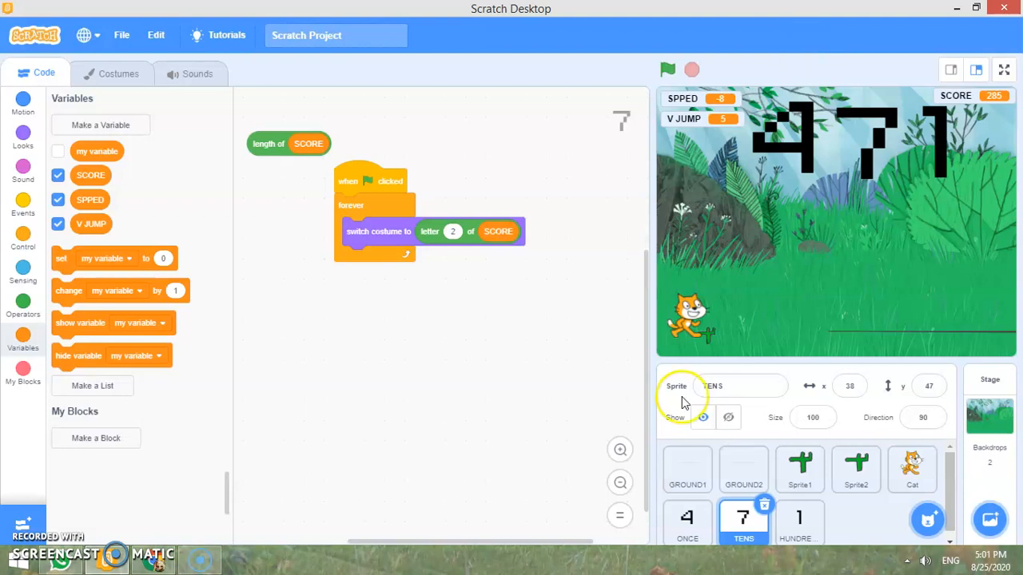
# Show the GROUND1 sprite's script that scrolls the ground at SPPED speed
pyautogui.click(687, 470)
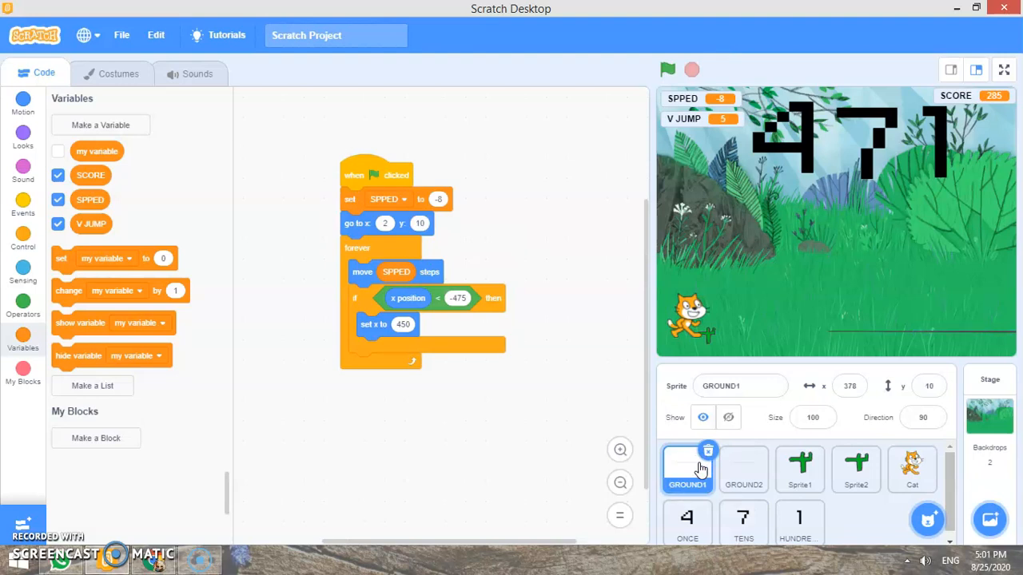
pyautogui.moveTo(67, 508)
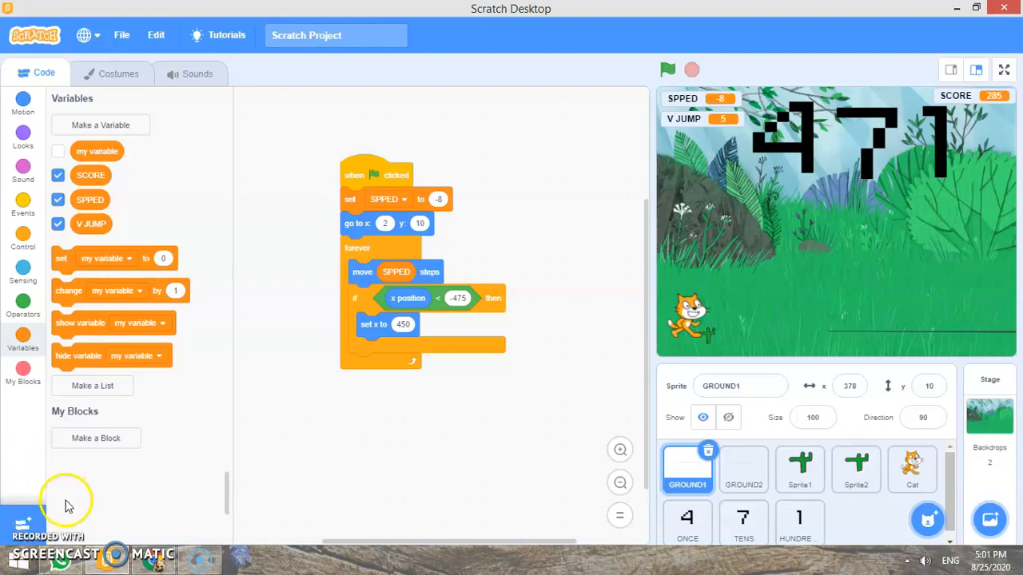